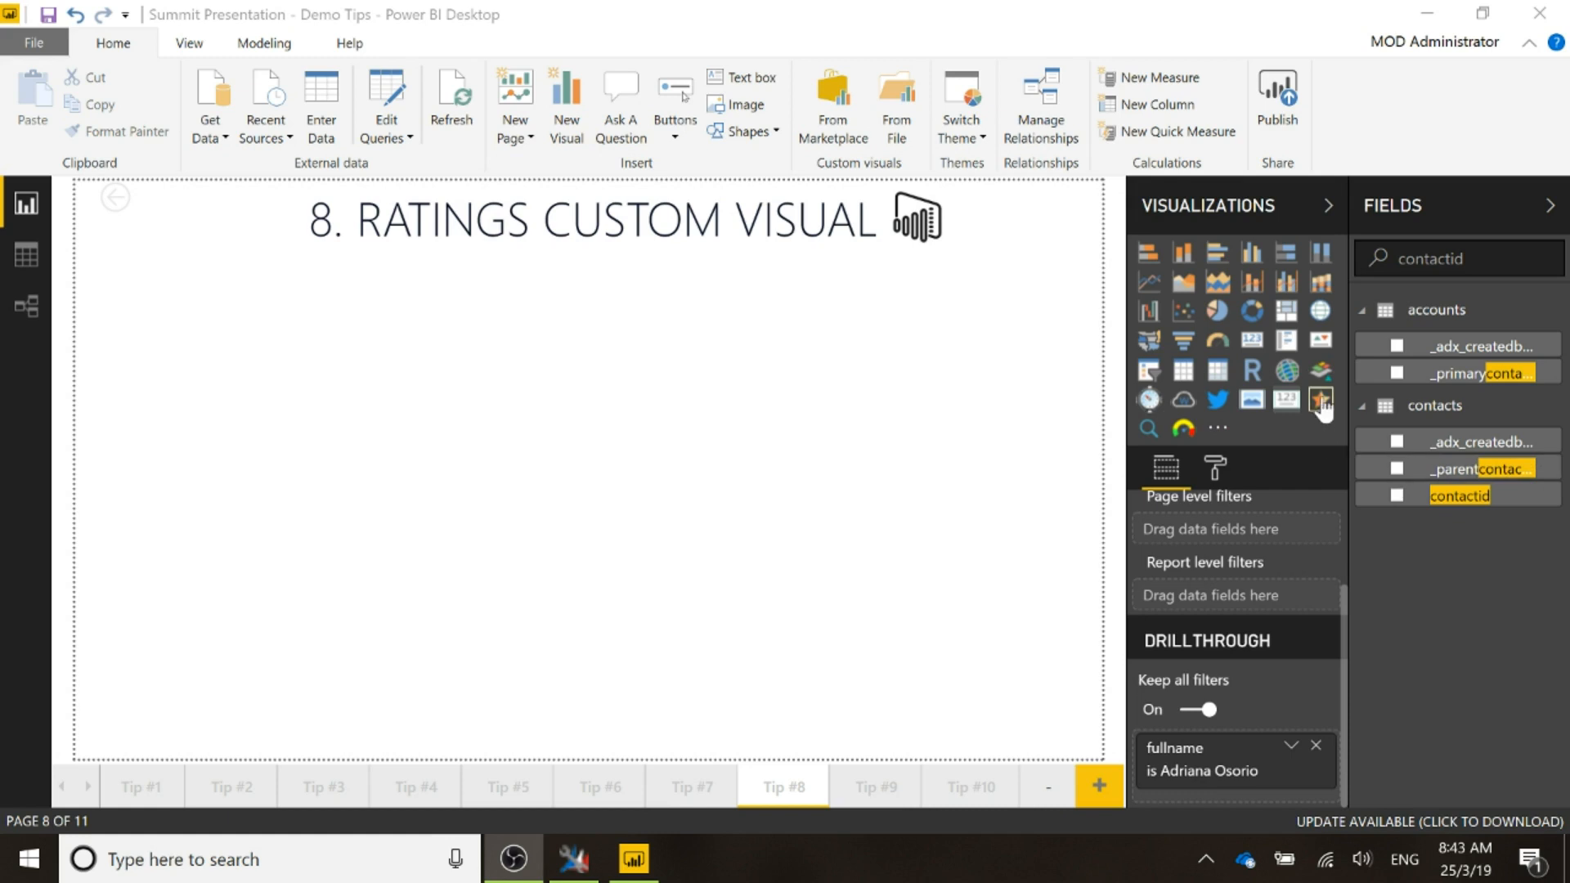
pyautogui.moveTo(1320, 399)
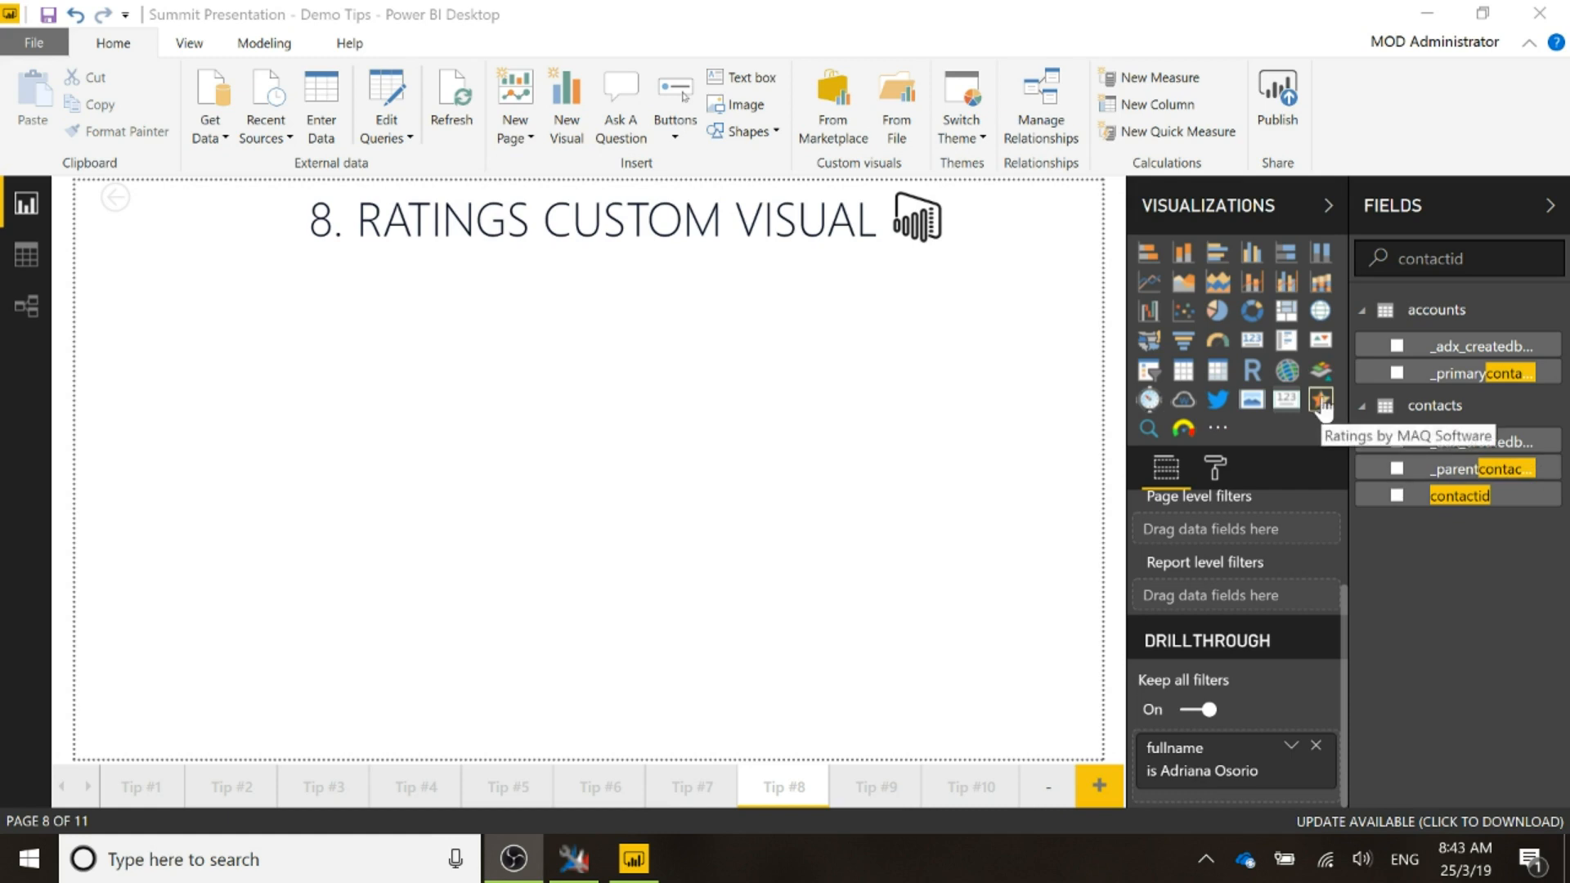
# - Add a blank Ratings by MAQ Software visual and clear the Fields search
pyautogui.click(1319, 399)
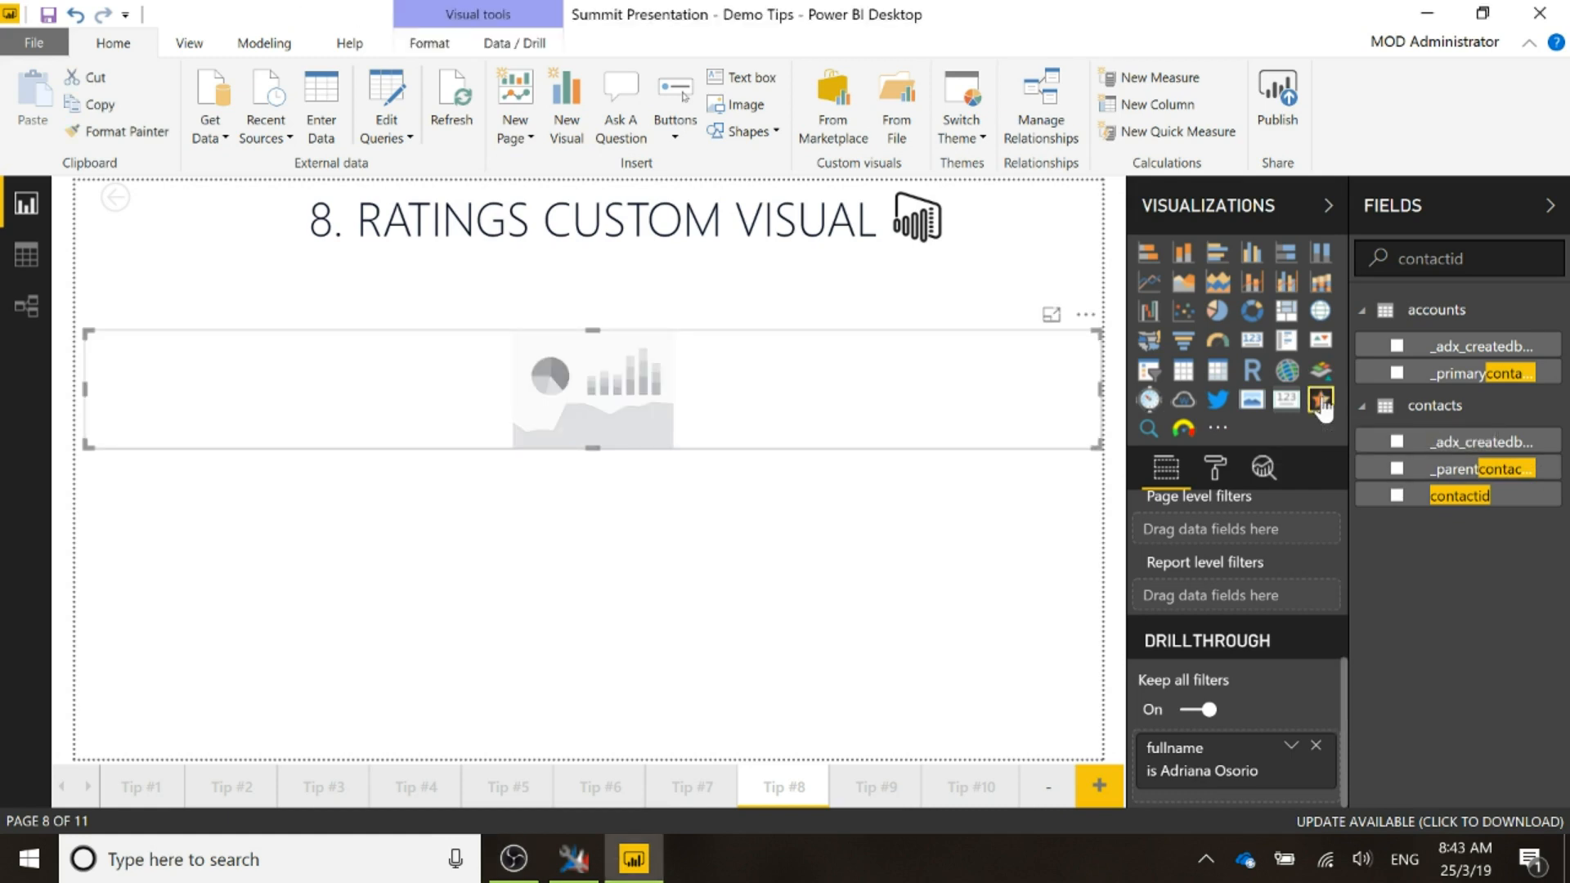
pyautogui.click(1321, 400)
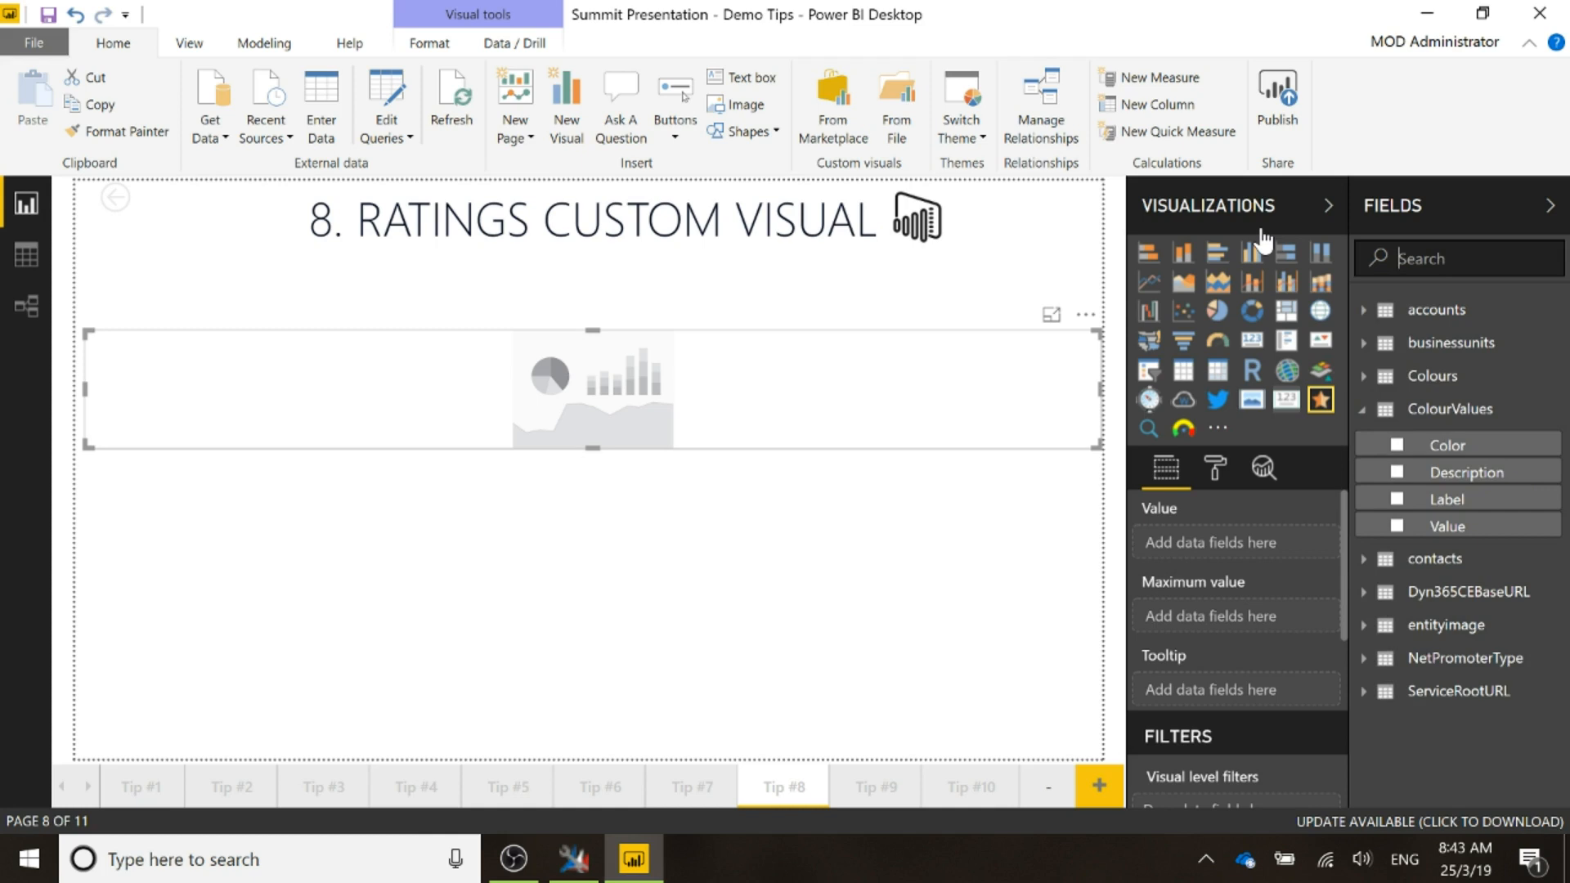
# - Put nps_npsscore from contacts into the Ratings visual's Value, showing 7.0 stars
pyautogui.write('nps')
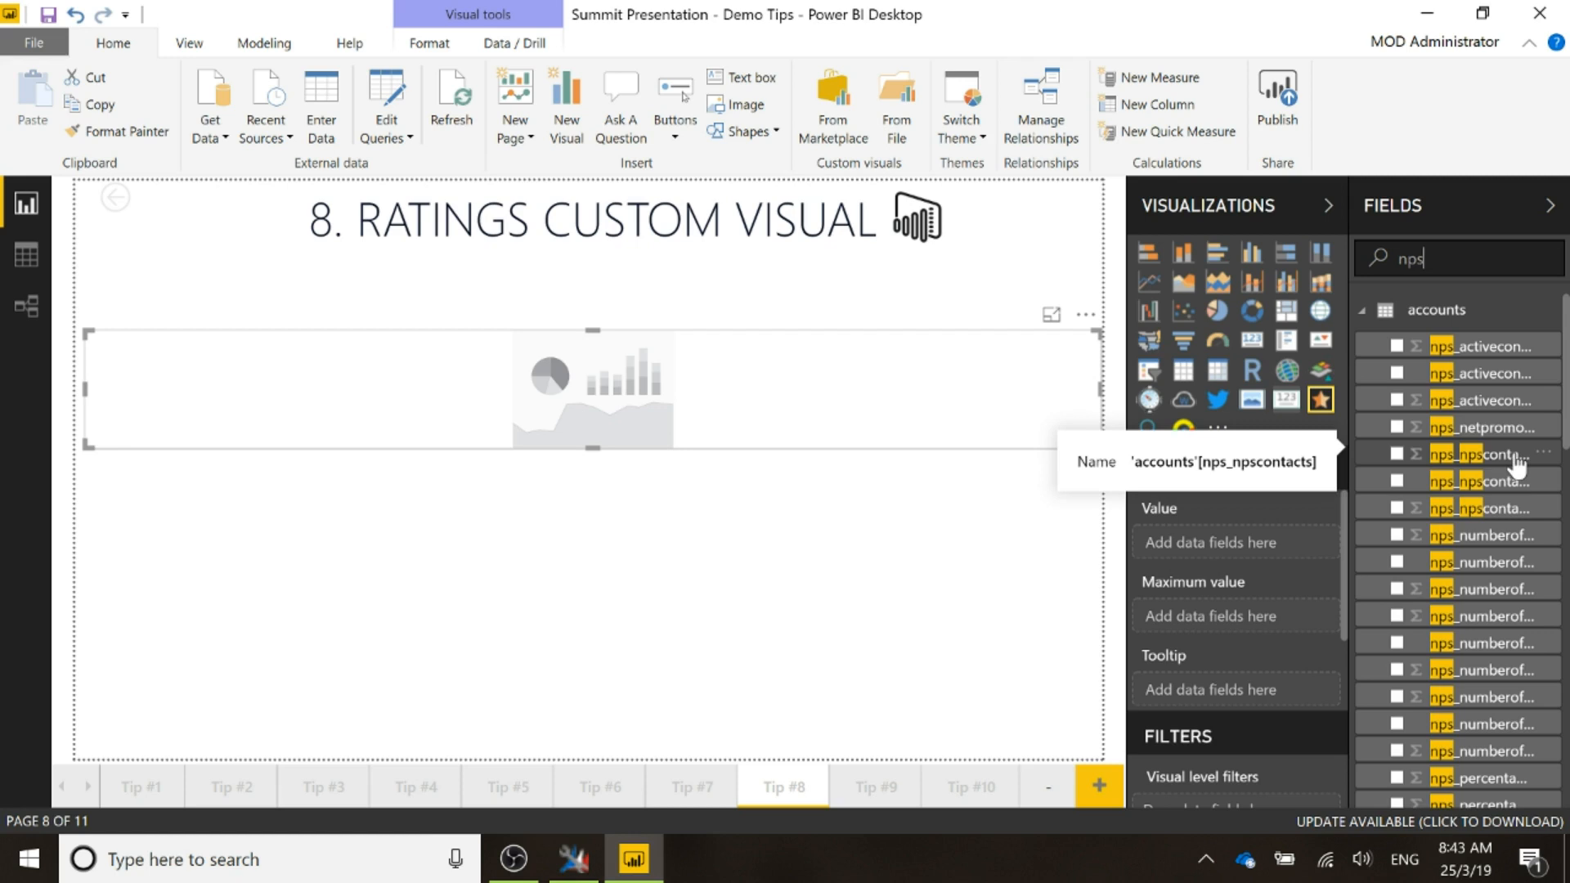
pyautogui.scroll(-3)
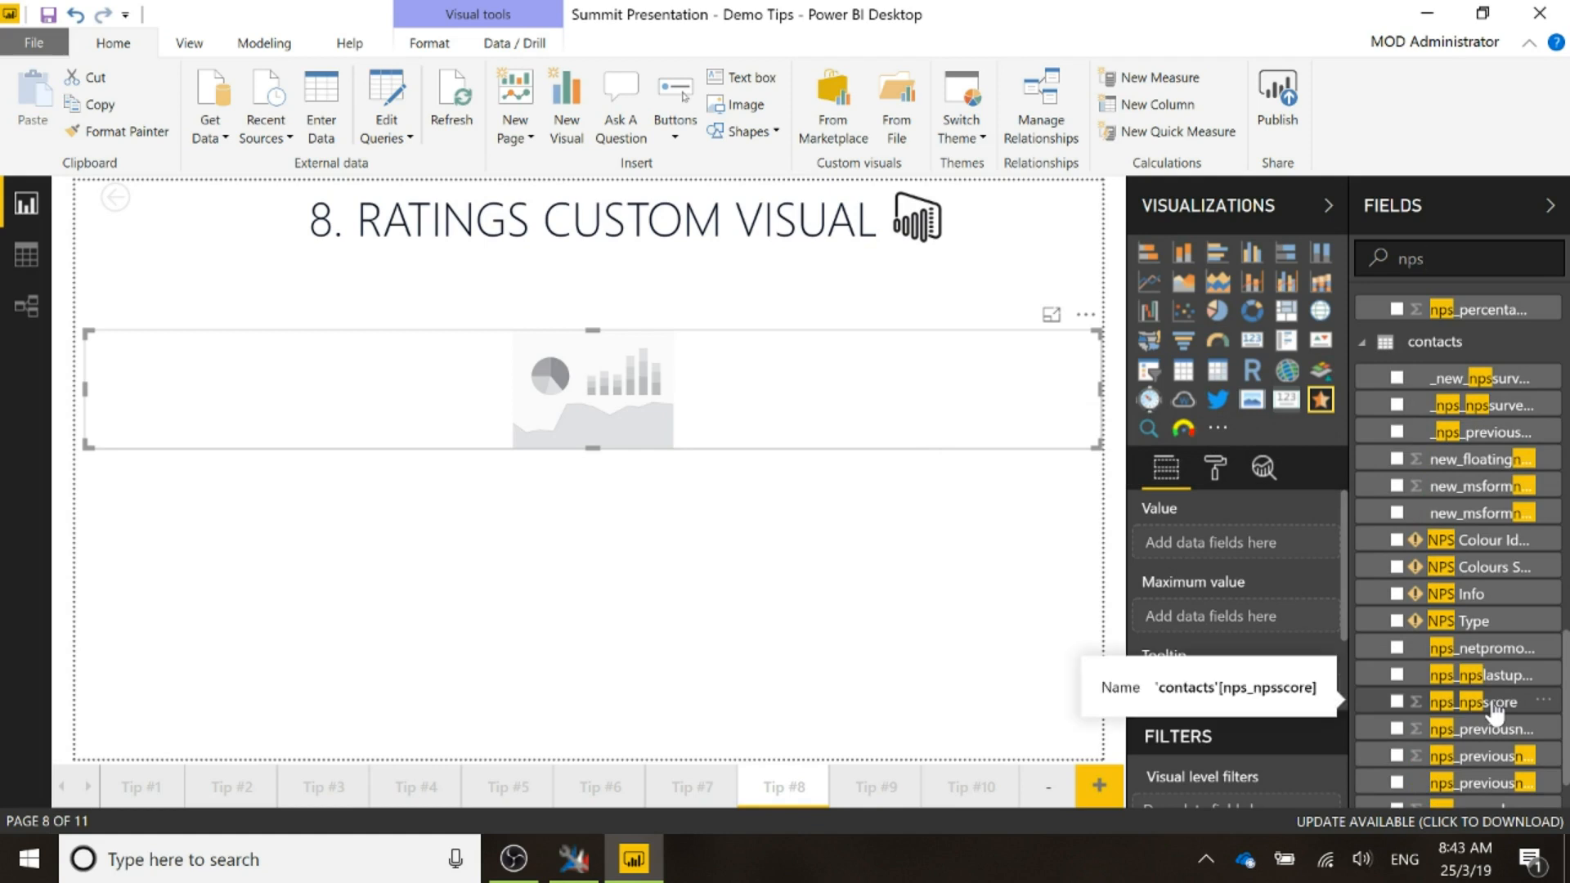
pyautogui.click(1399, 701)
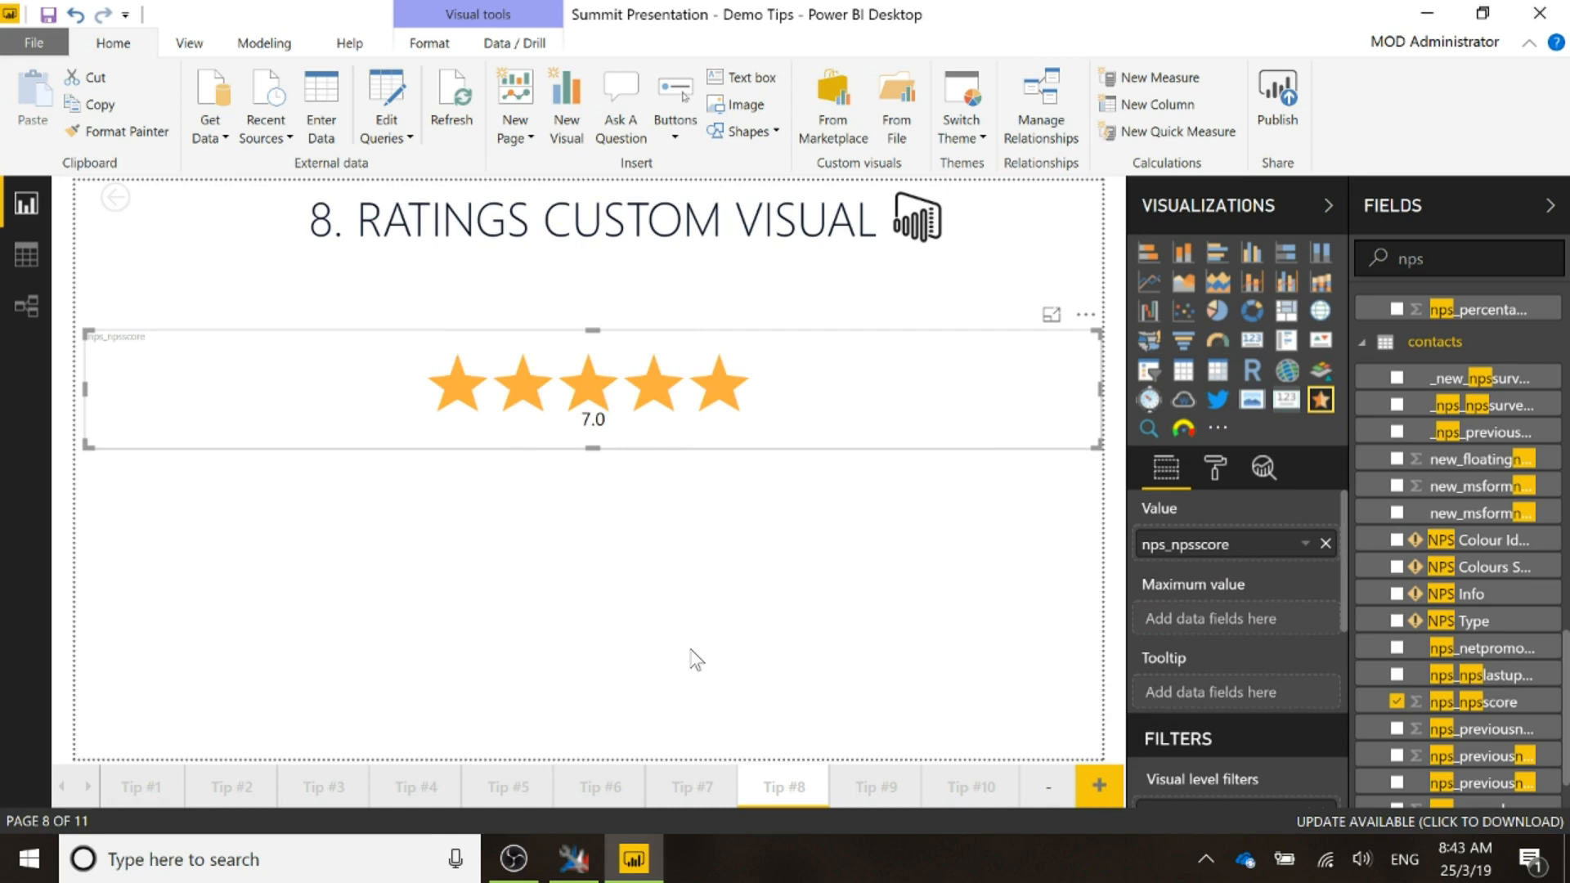
pyautogui.click(1215, 469)
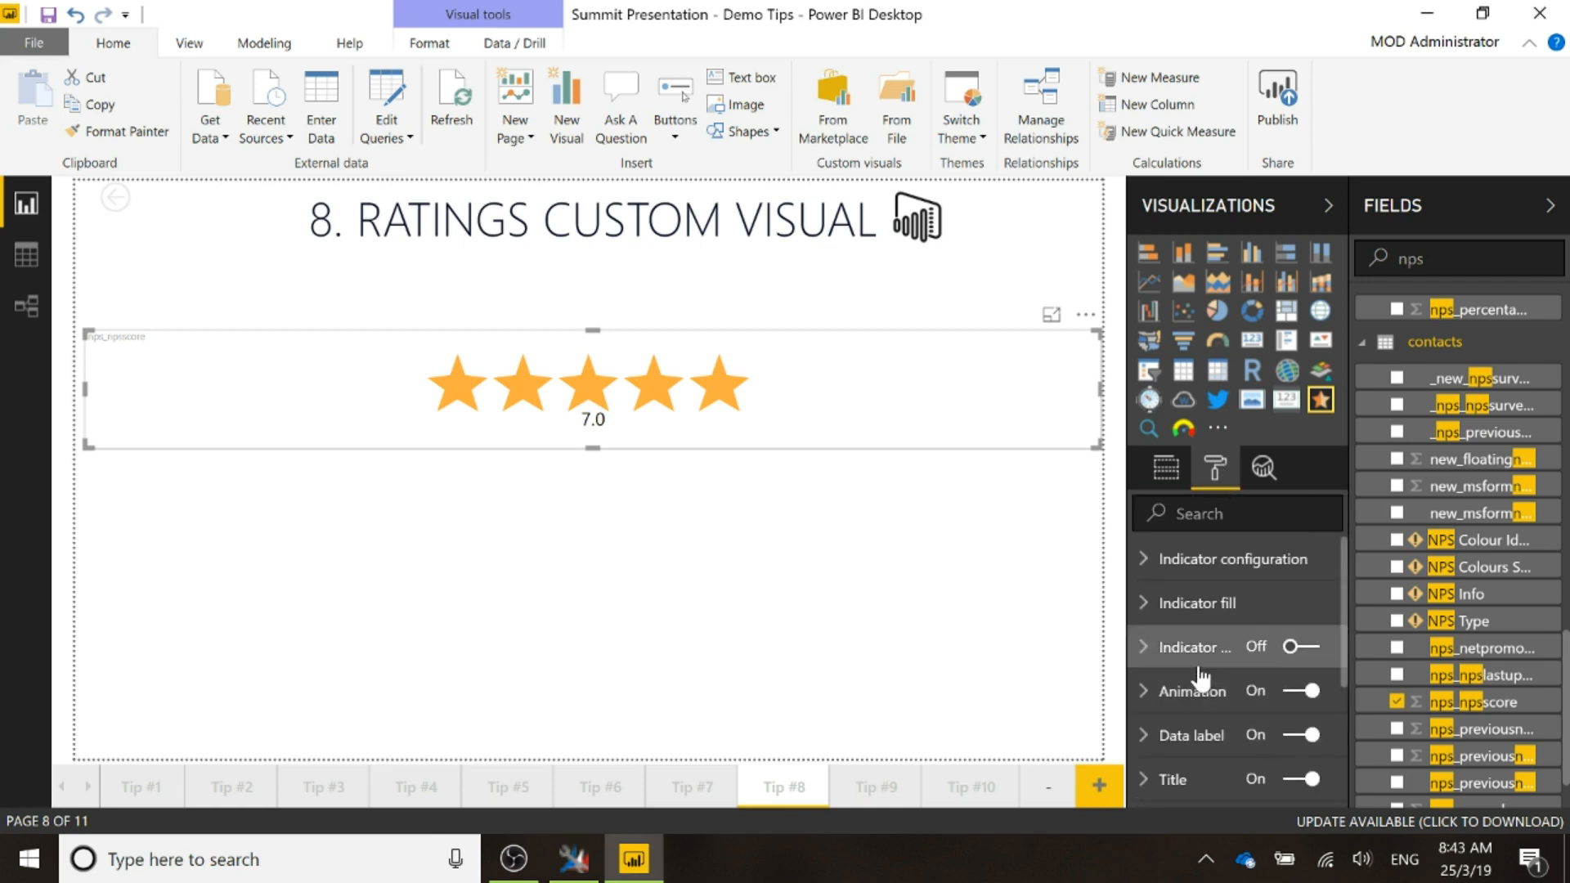
pyautogui.moveTo(1199, 674)
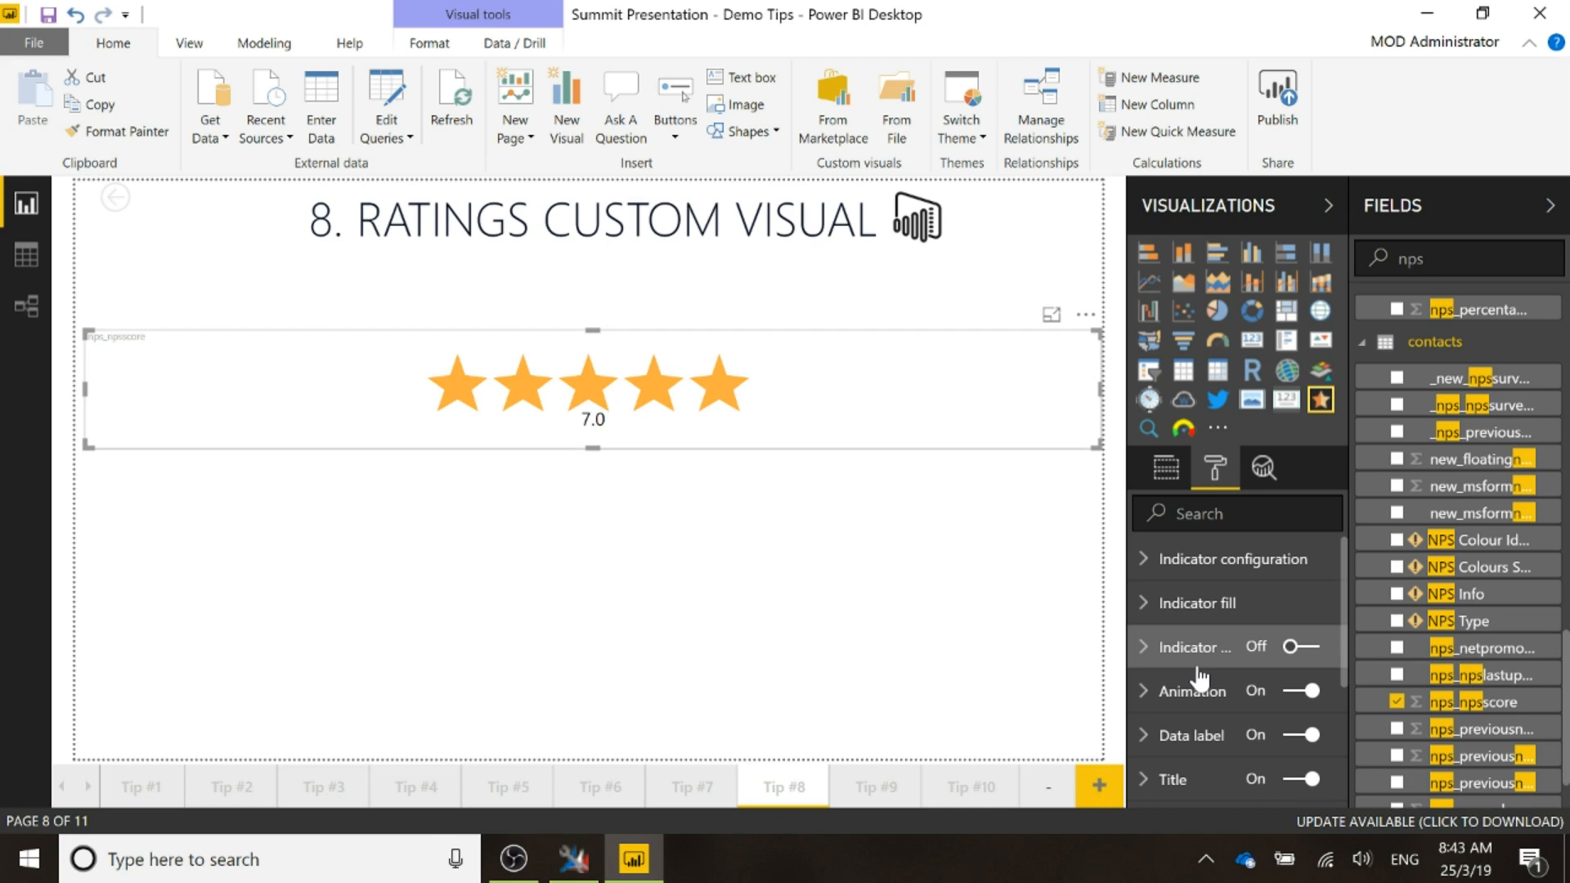
# - Set Number of indicators to 10 under Indicator configuration
pyautogui.click(1232, 559)
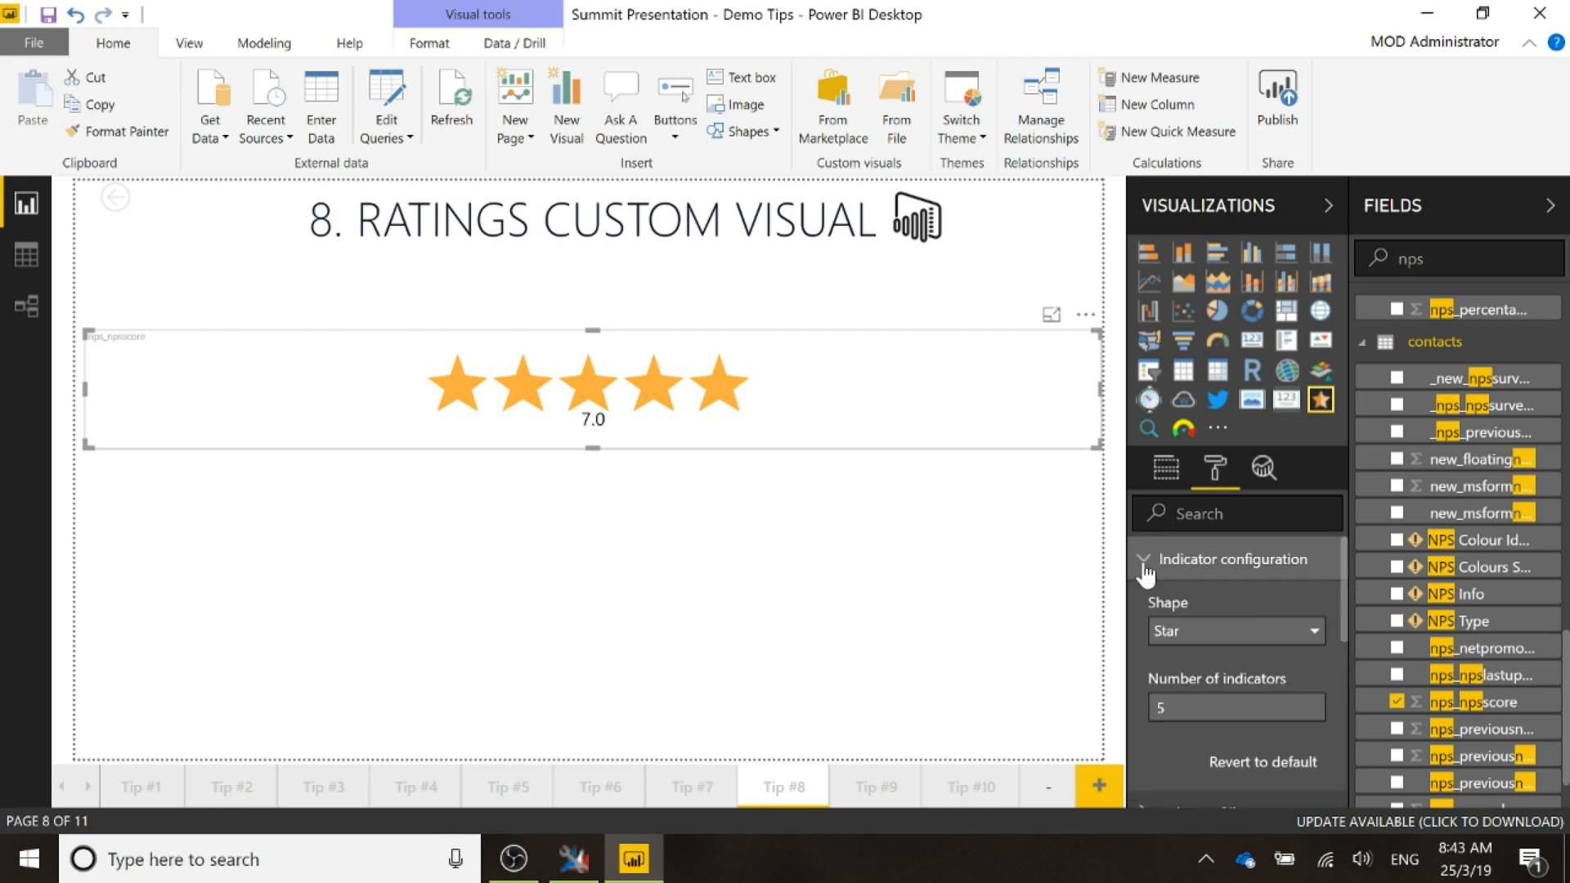
pyautogui.write('10')
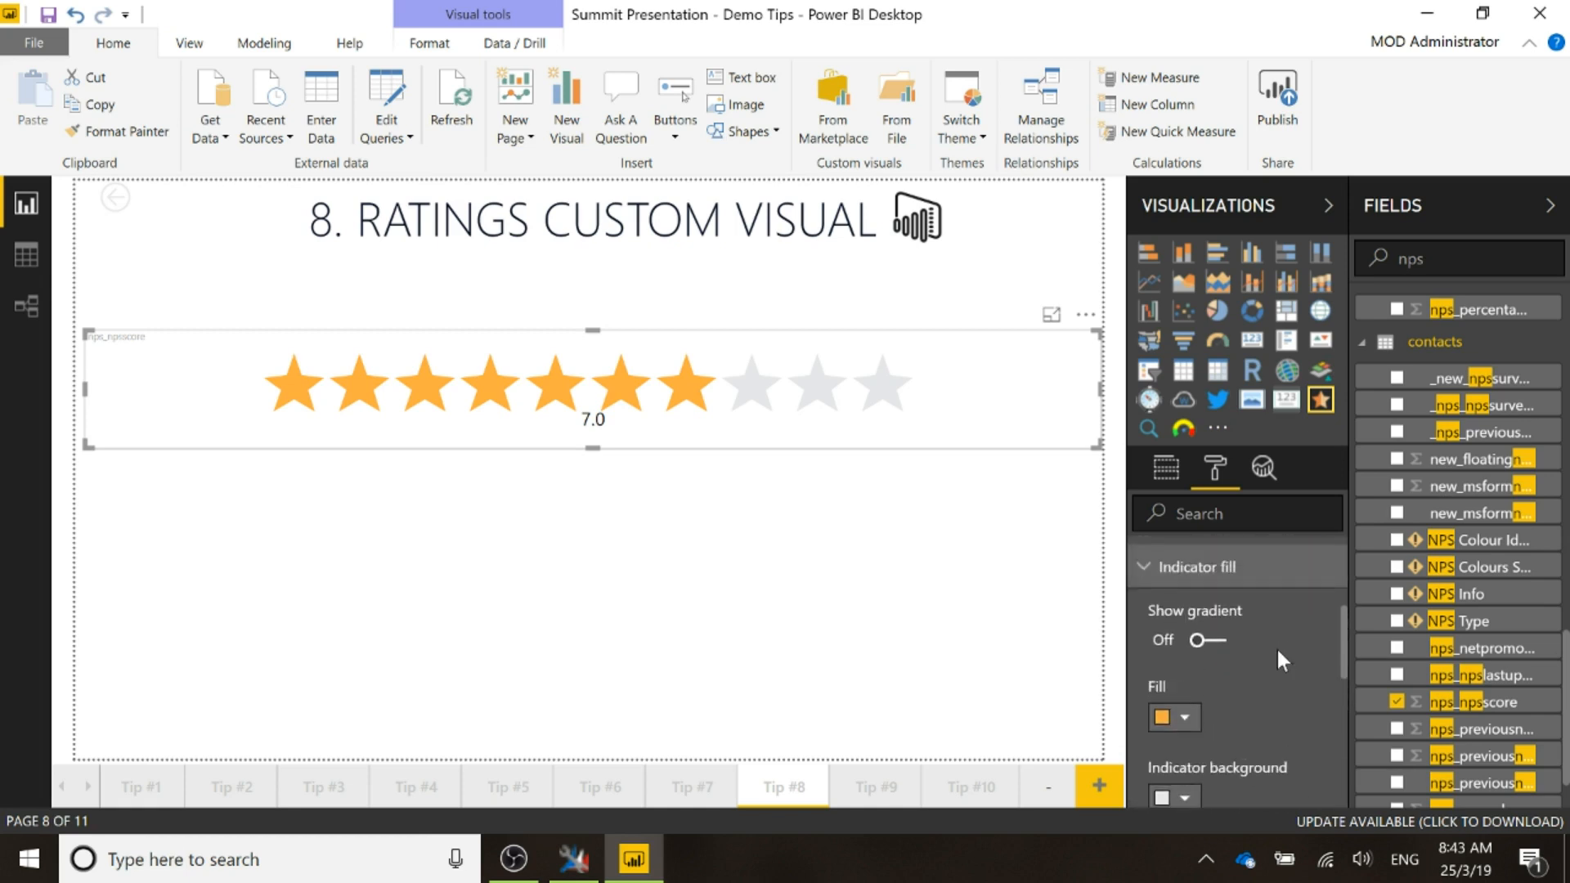
# - Turn Show gradient On so the filled stars shade from red to green
pyautogui.click(1207, 641)
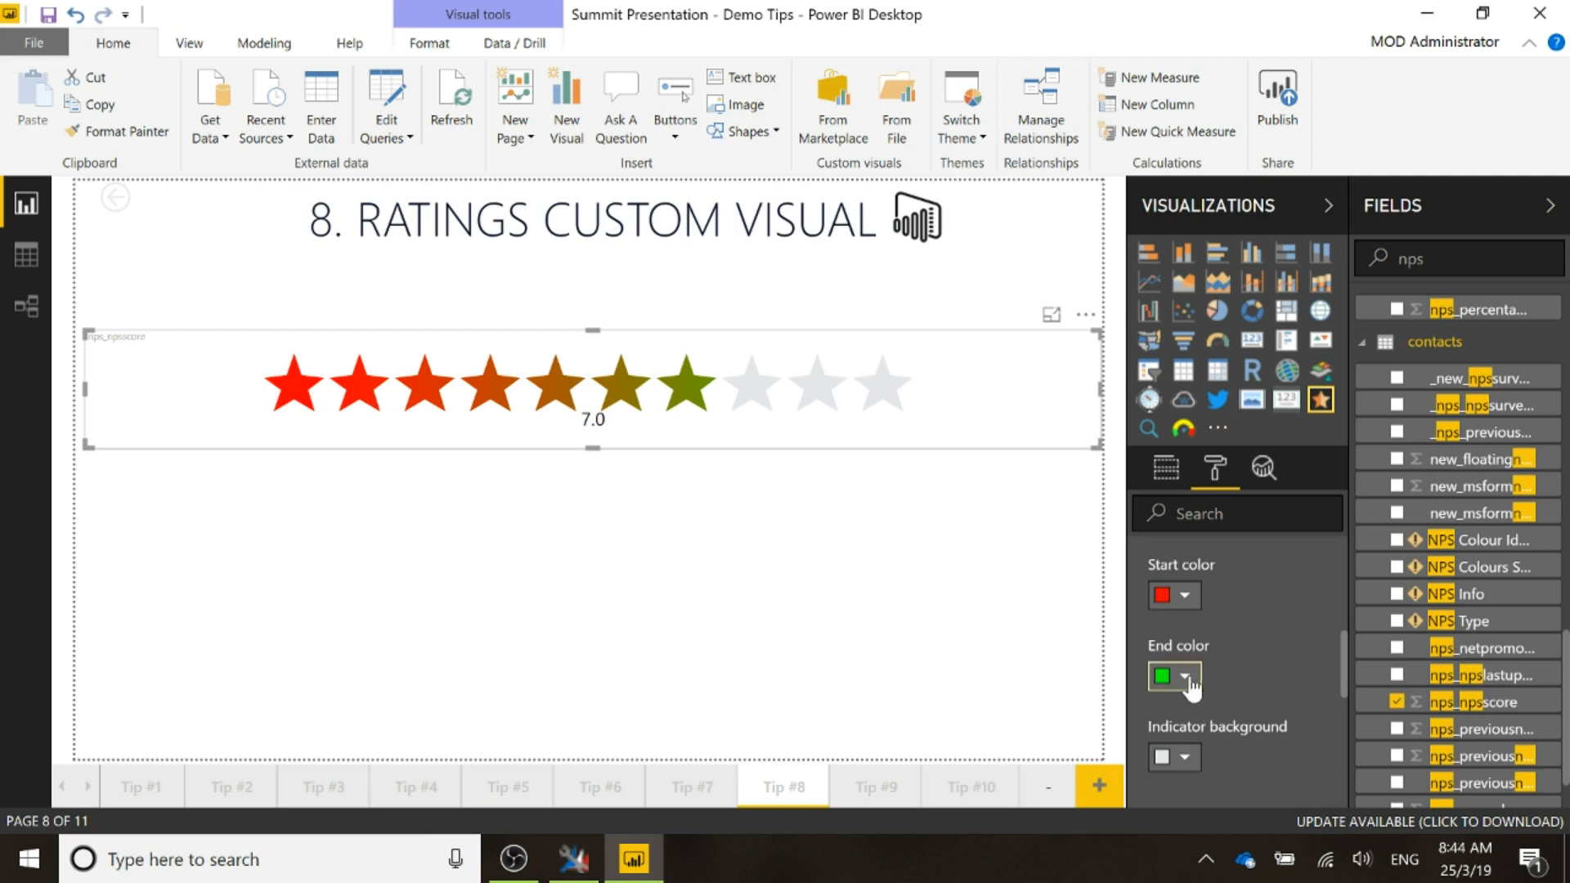
pyautogui.scroll(-3)
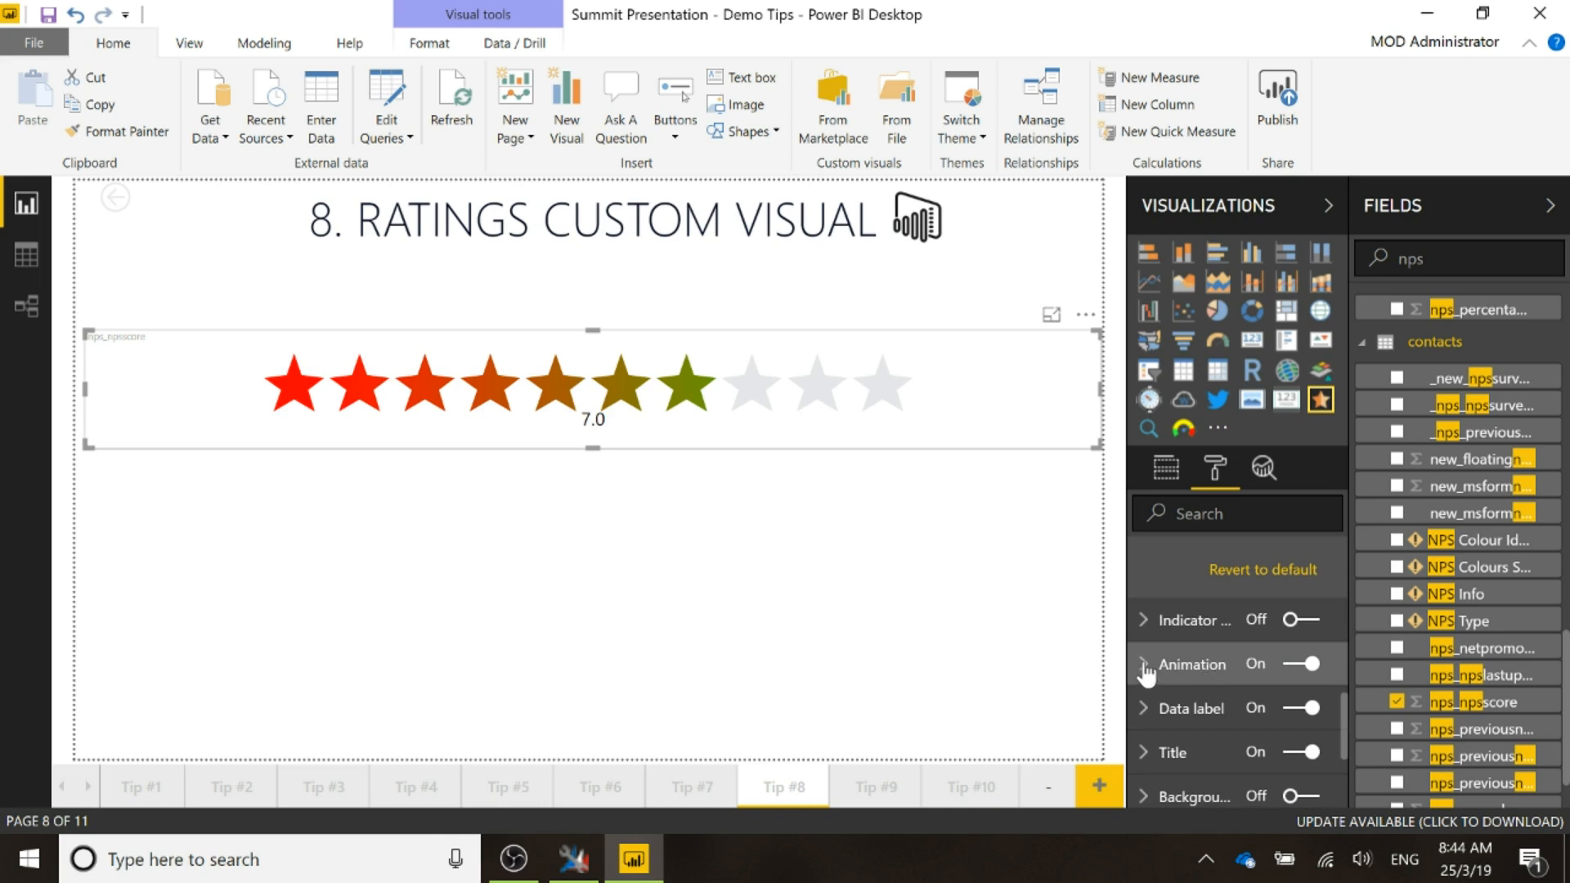
pyautogui.click(1142, 664)
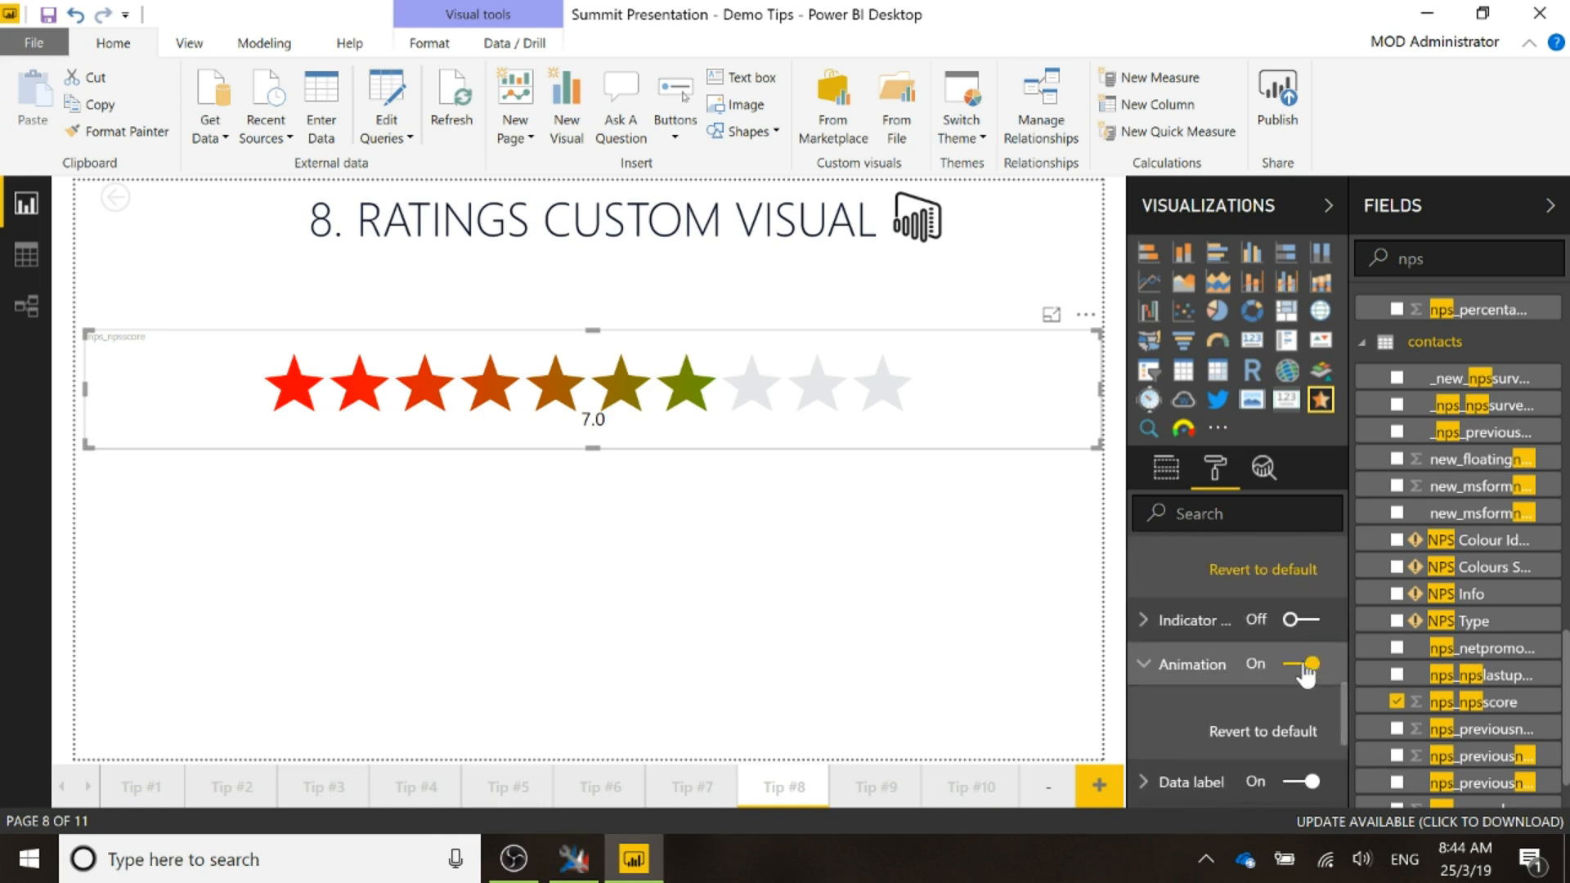
pyautogui.click(1308, 664)
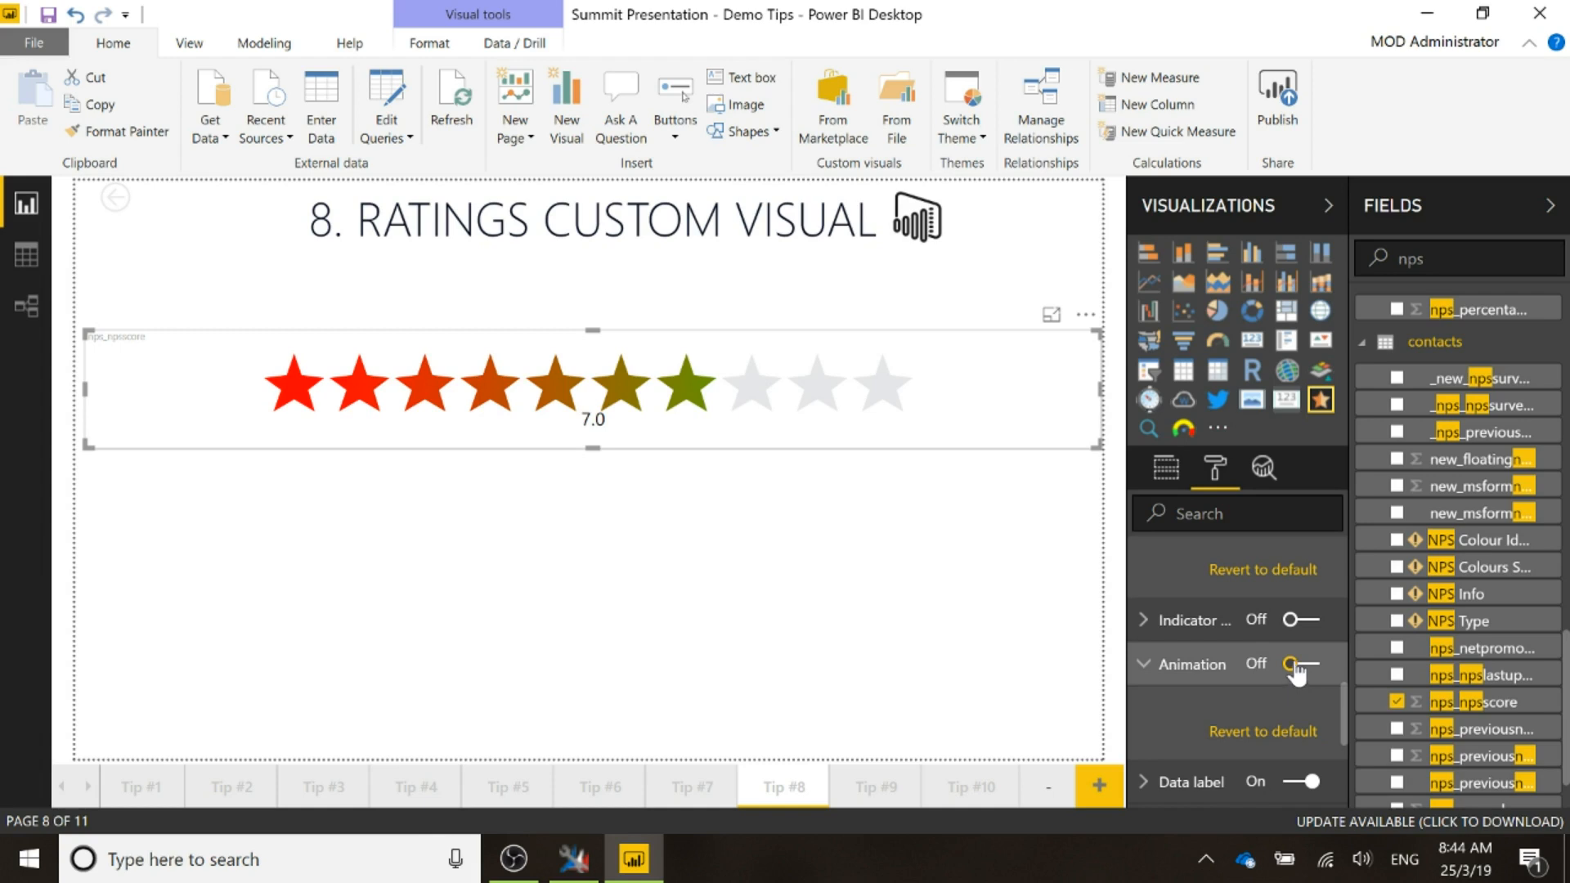
pyautogui.moveTo(1297, 665)
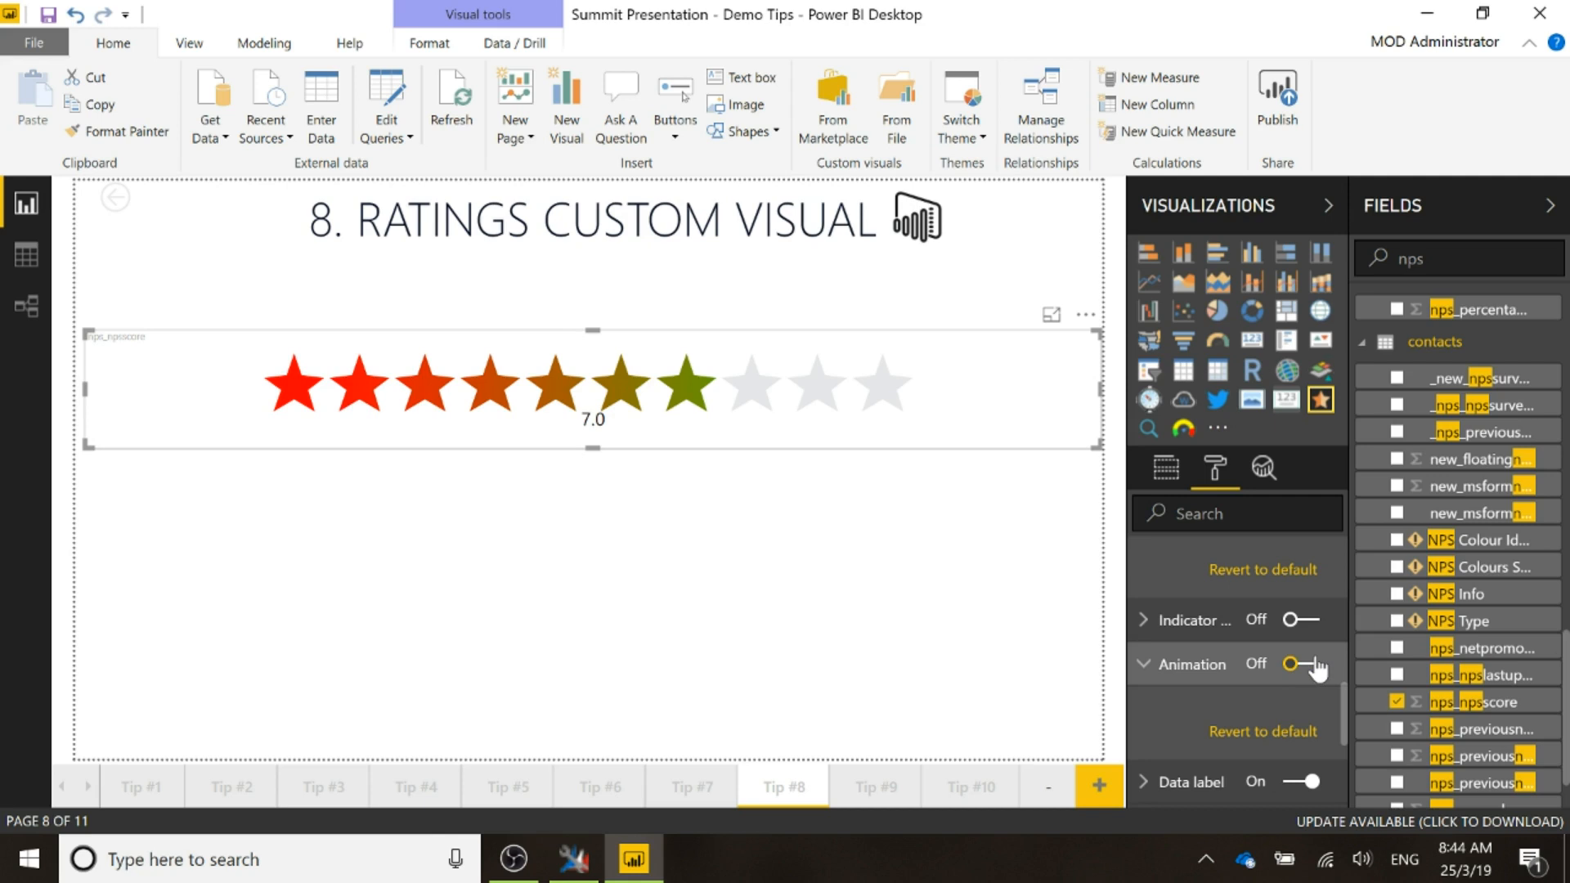
pyautogui.click(1303, 664)
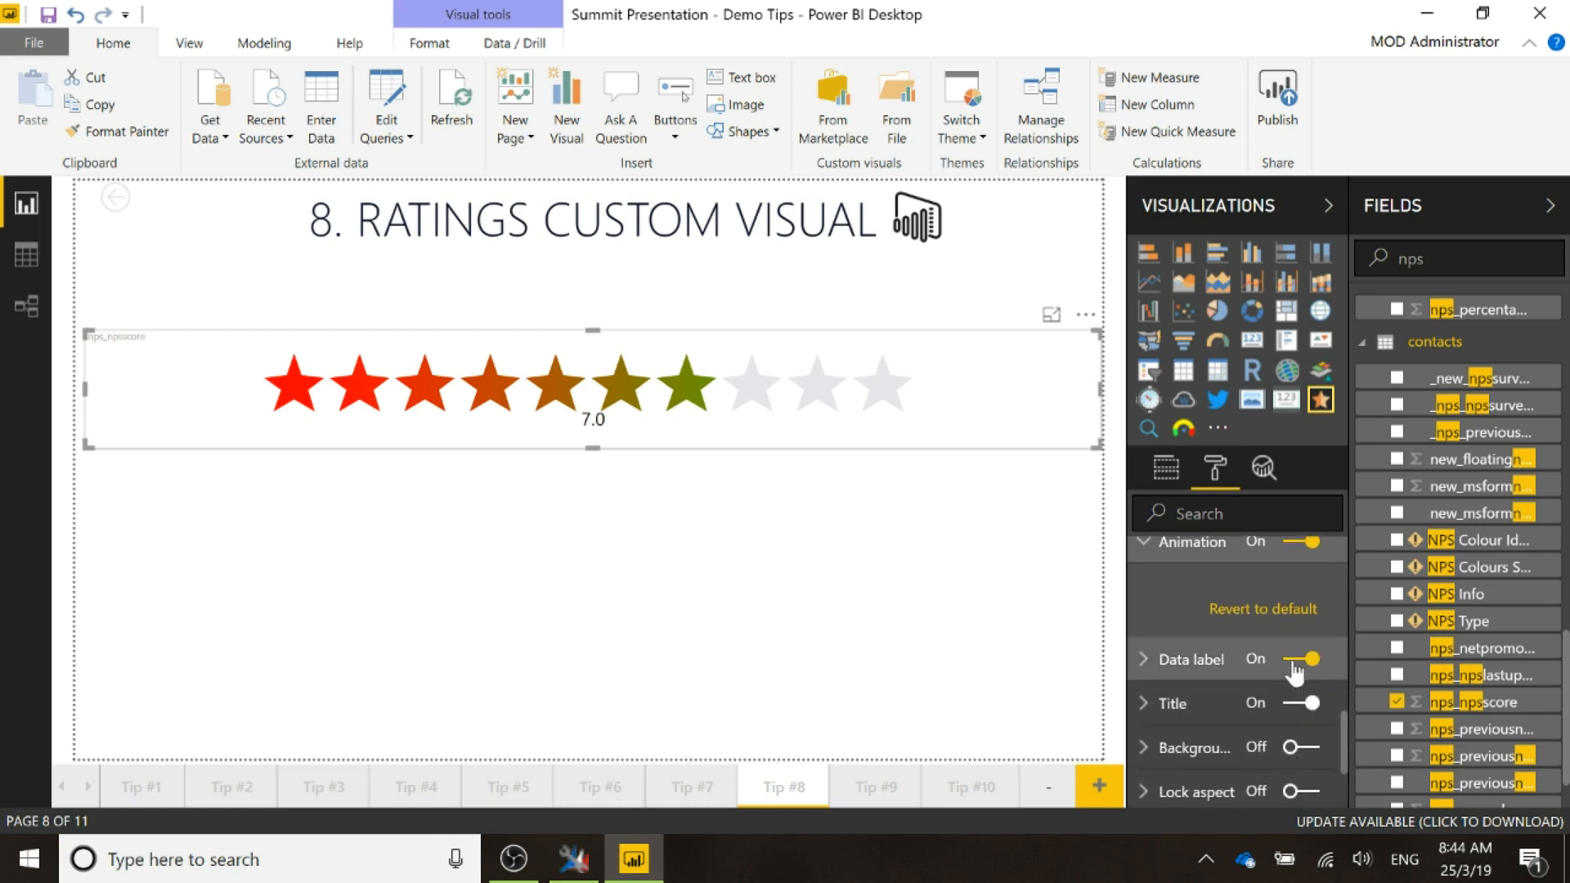
# - Switch the visual's Title and Data label toggles Off, removing the 7.0 label
pyautogui.click(1301, 703)
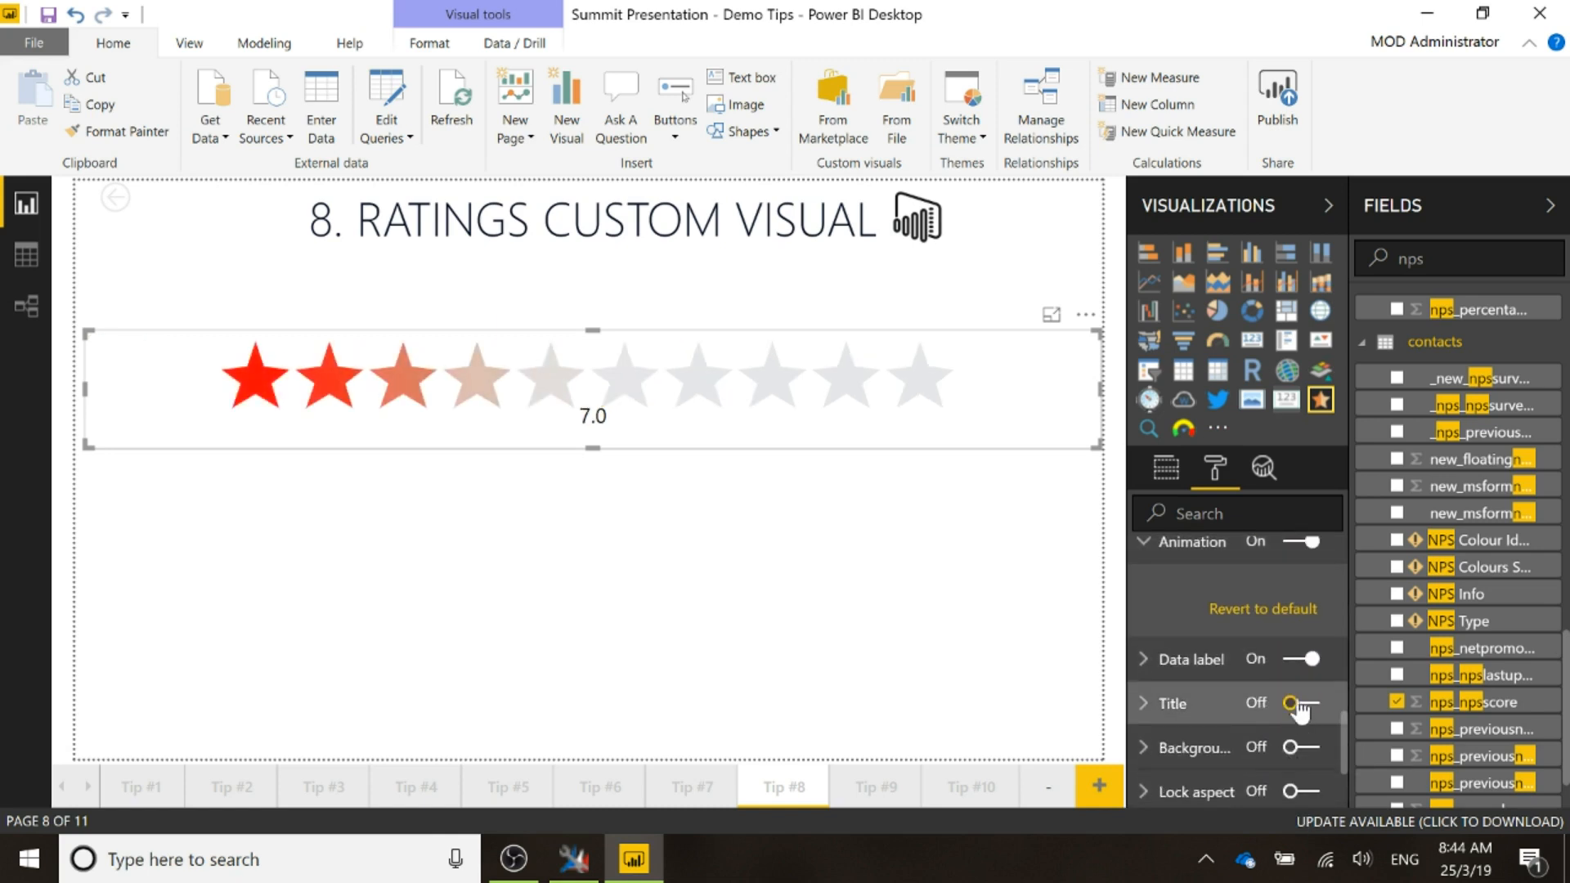
pyautogui.click(1293, 659)
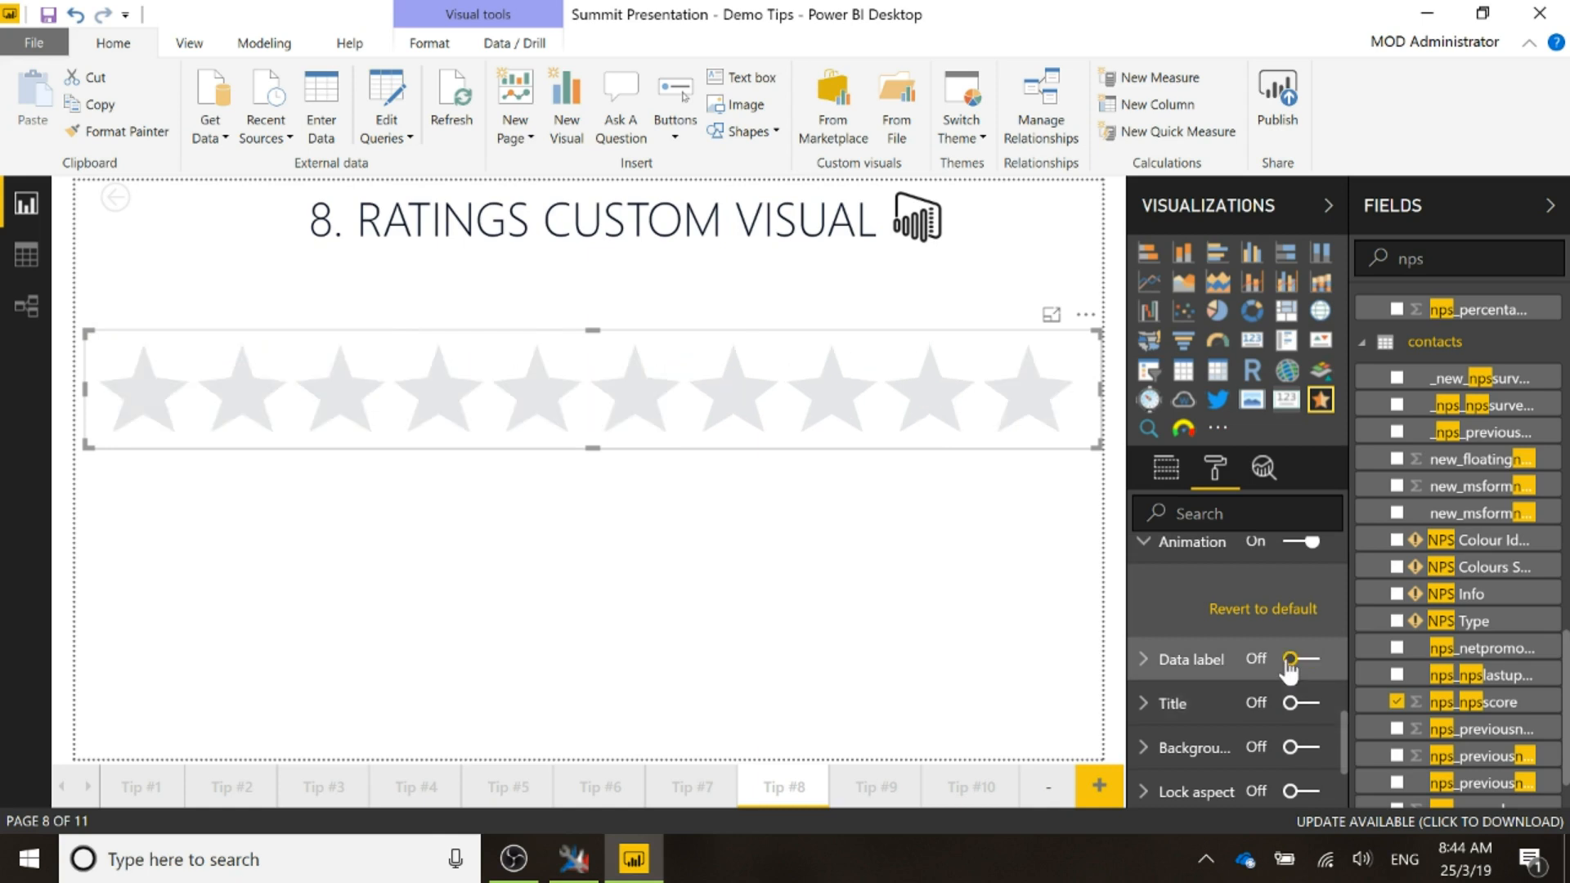